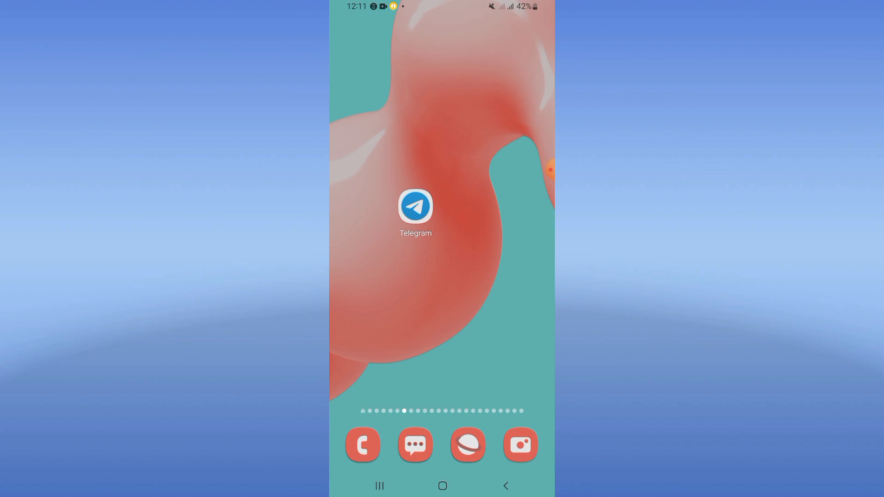
Swipe up on the home screen to reveal the app drawer
scroll(up, 3)
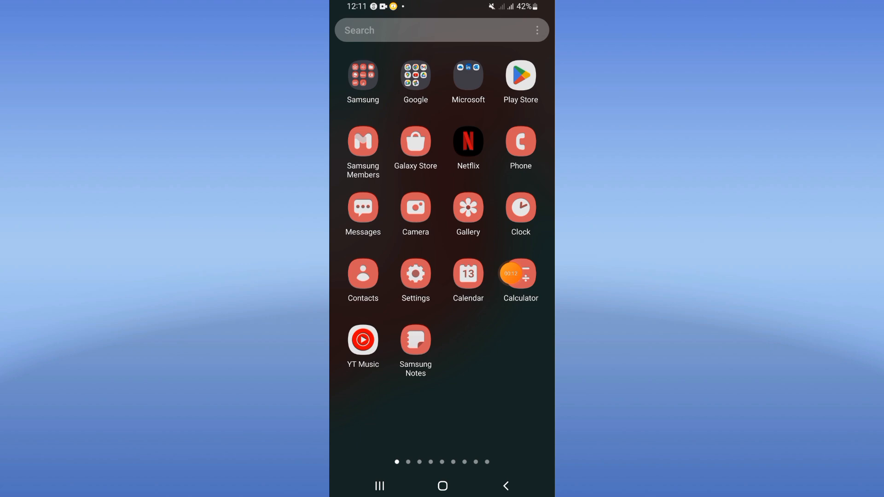
Search the Settings apps list for "telegr" so only Telegram remains
click(415, 275)
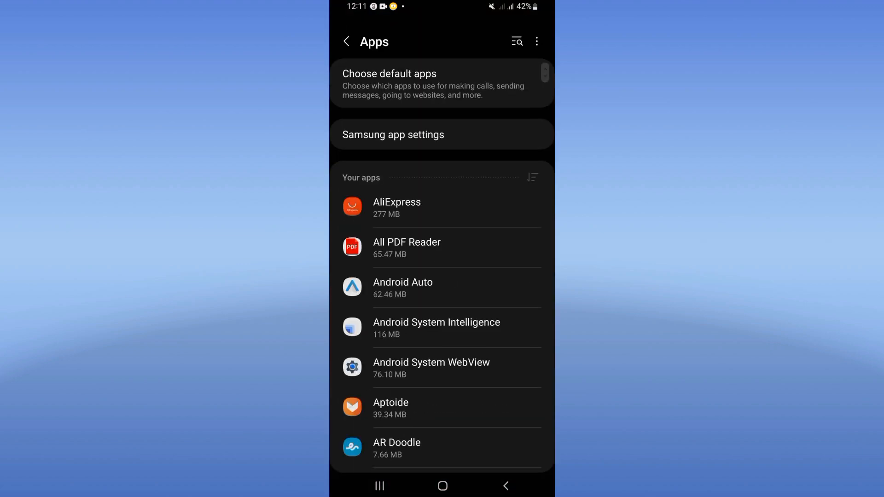
text(tel)
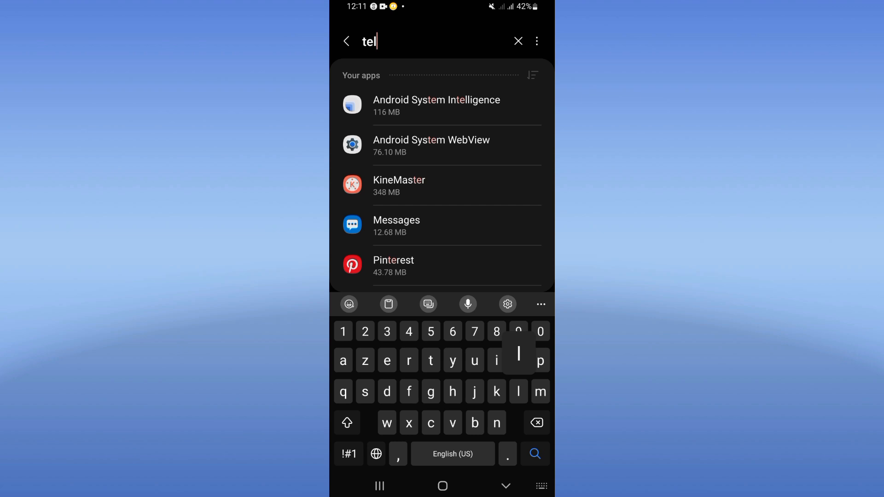
text(egr)
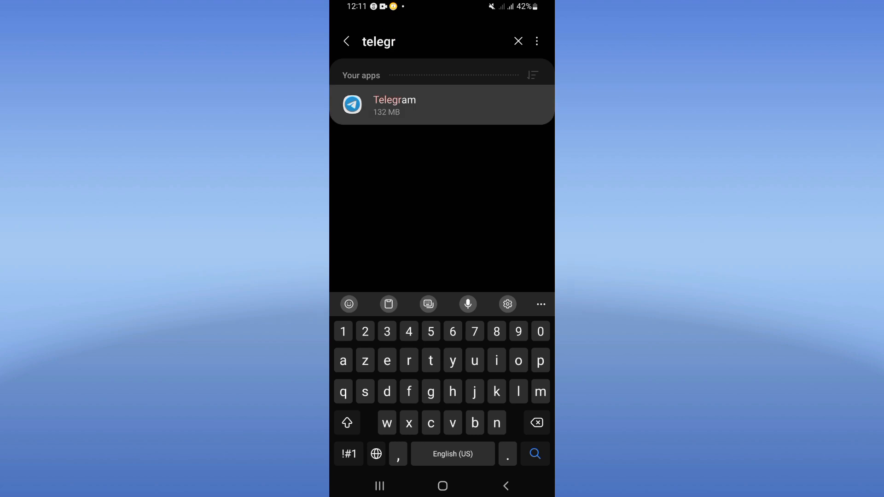
View Telegram's App info page, then return to the app drawer
click(441, 105)
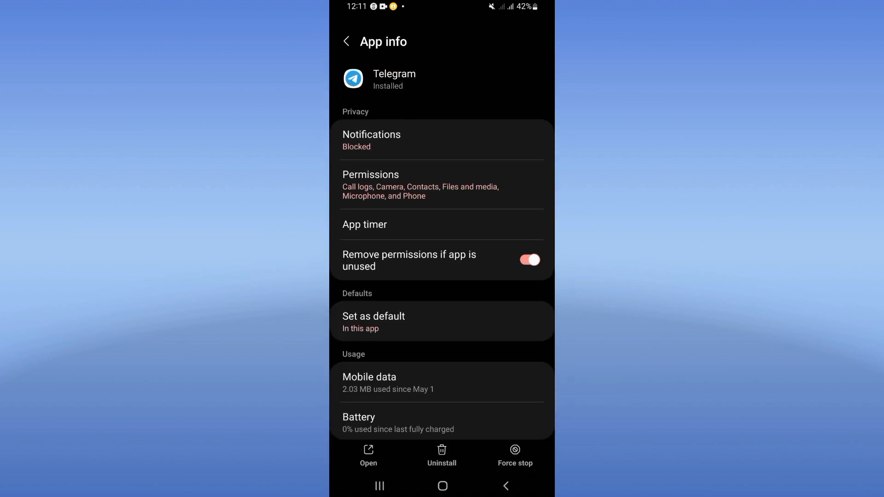
scroll(down, 3)
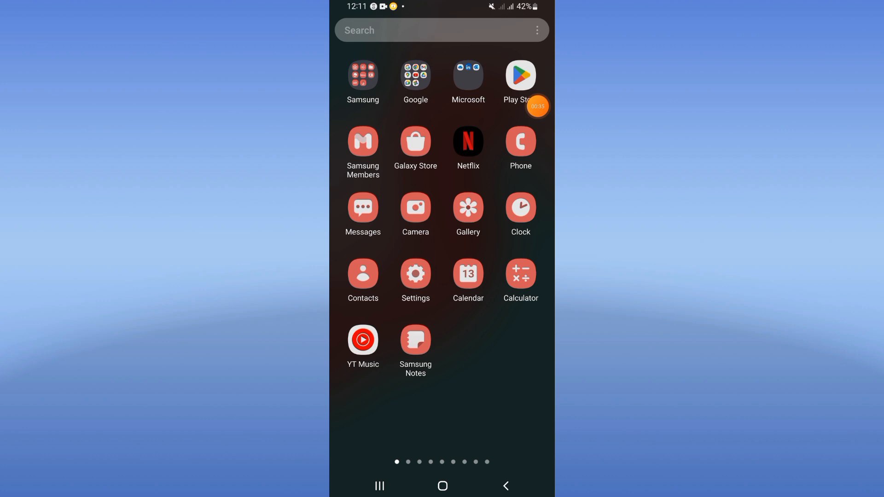
mouse_move(541, 76)
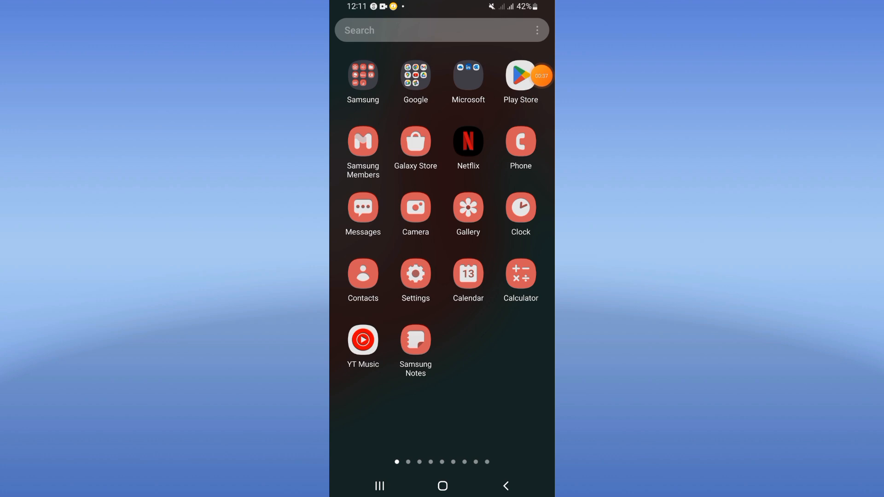